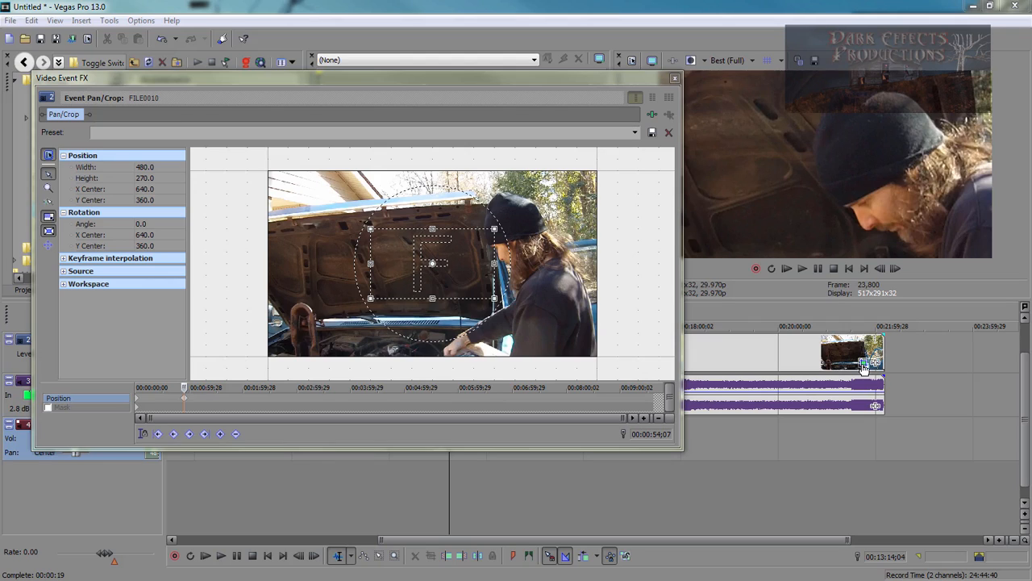
{"action": "mouse_move", "coordinate": [865, 365]}
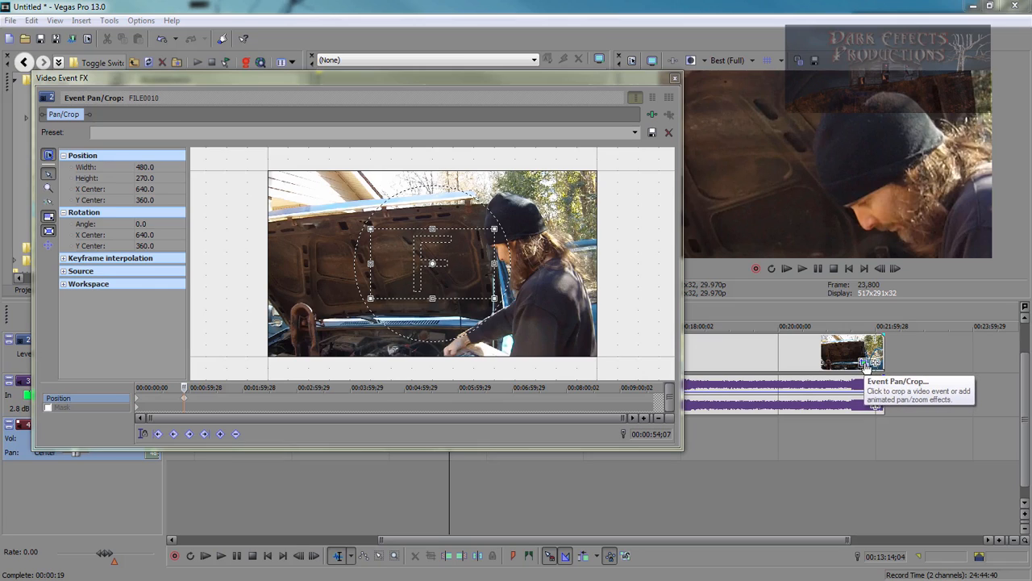
{"action": "mouse_move", "coordinate": [460, 274]}
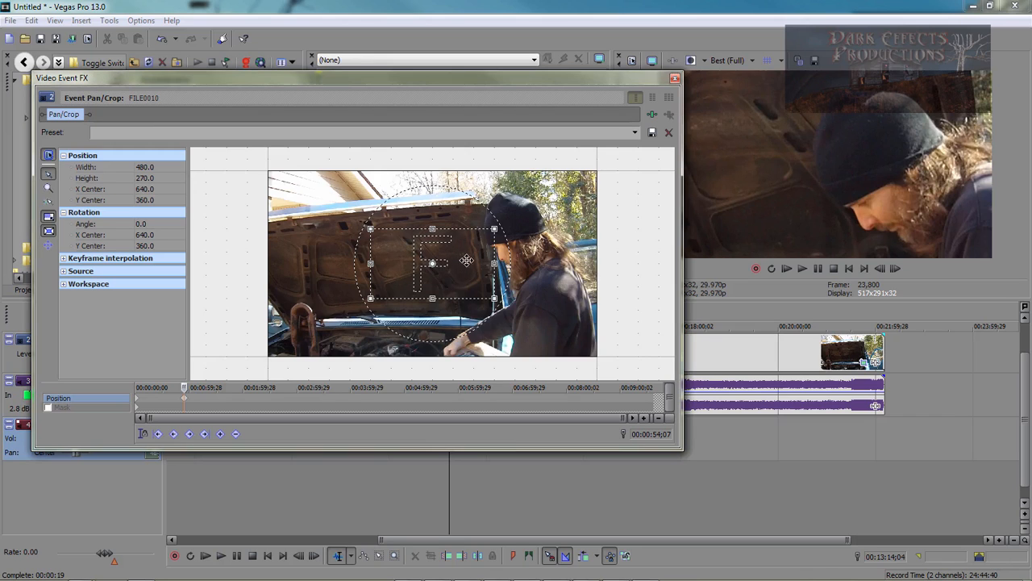
{"action": "mouse_move", "coordinate": [803, 207]}
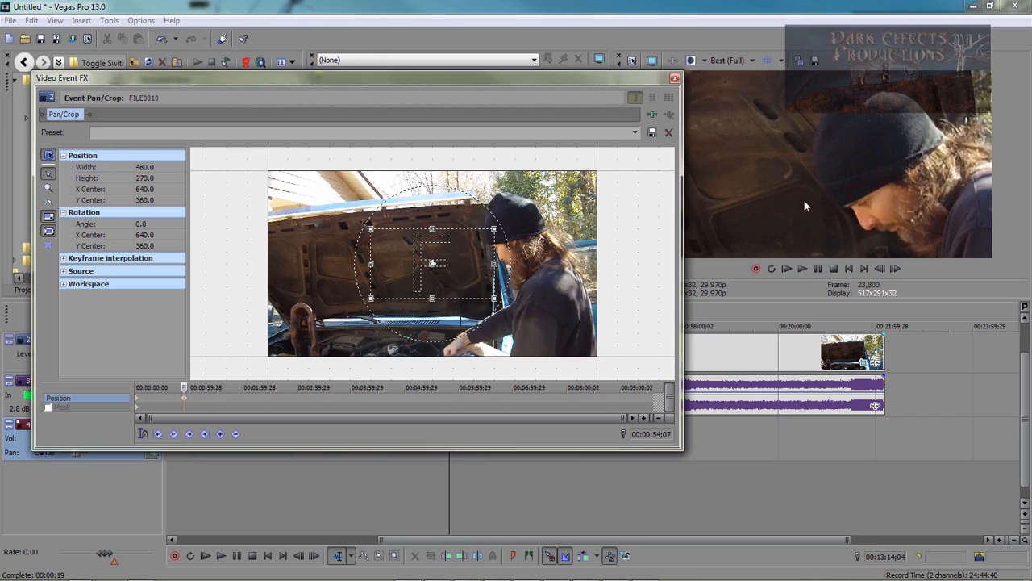
Drag the crop frame upper-right then lower-left, then enlarge it to about 1275×717
{"action": "left_click_drag", "start_coordinate": [432, 265], "coordinate": [507, 239]}
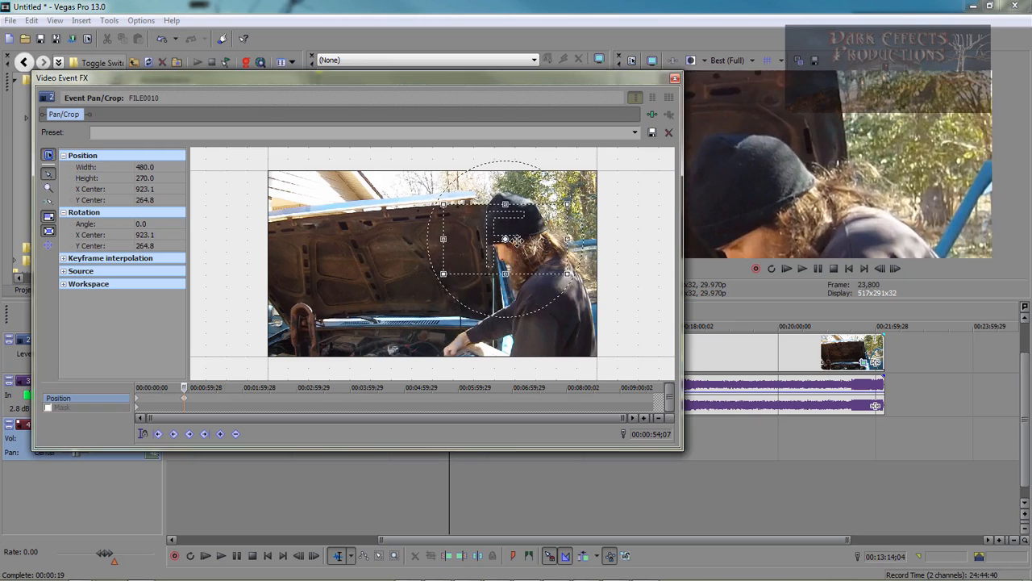
{"action": "left_click_drag", "start_coordinate": [507, 239], "coordinate": [315, 322]}
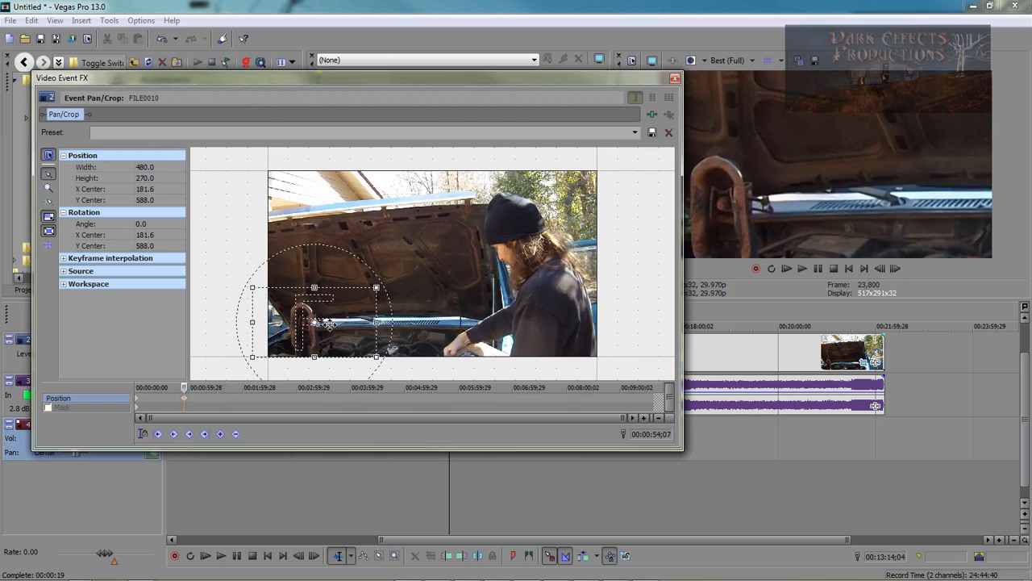
{"action": "left_click_drag", "start_coordinate": [315, 321], "coordinate": [390, 275]}
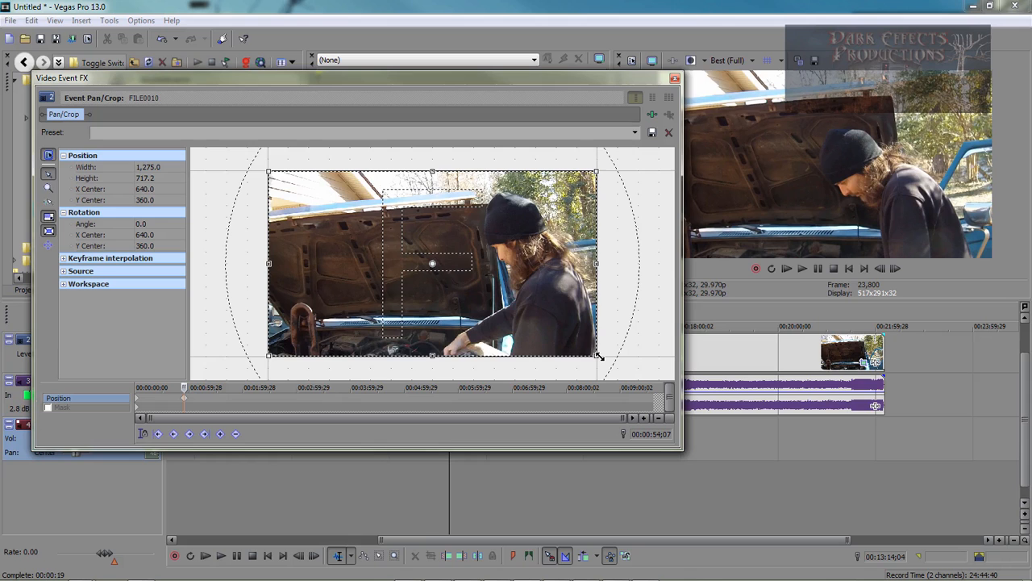
Snap the centred crop frame proportionally to 480×270, then 640×360
{"action": "left_click_drag", "start_coordinate": [596, 355], "coordinate": [556, 333]}
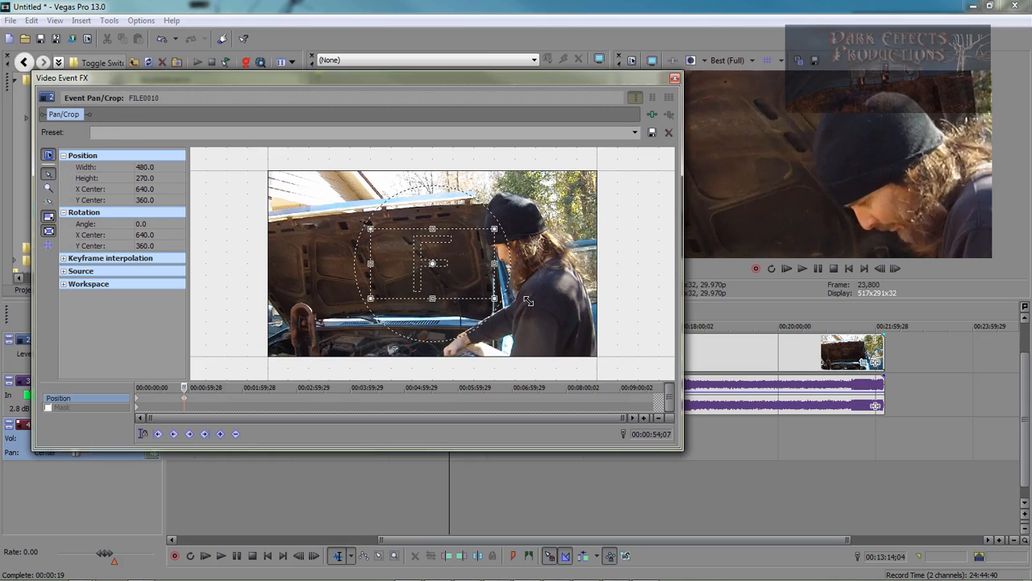
{"action": "left_click_drag", "start_coordinate": [493, 298], "coordinate": [516, 310]}
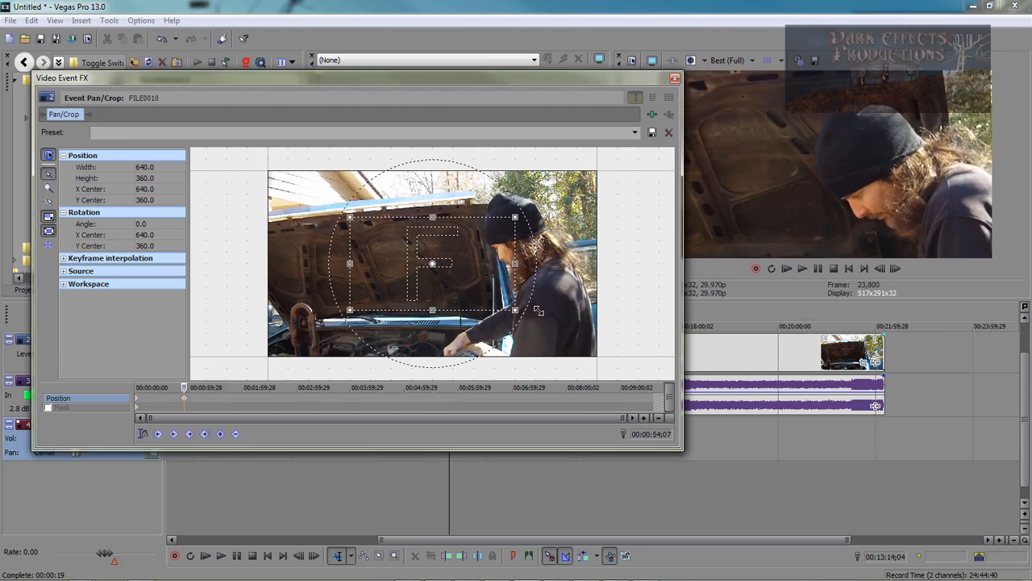
{"action": "left_click_drag", "start_coordinate": [516, 310], "coordinate": [497, 300]}
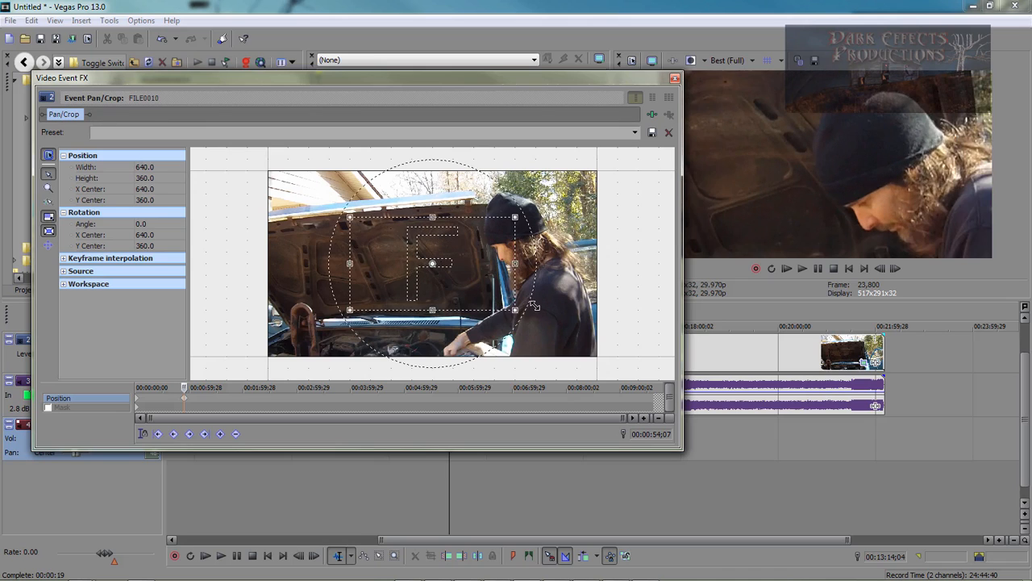
Snap the frame to 1120×630 and 960×540, then shrink it slightly off-centre
{"action": "left_click_drag", "start_coordinate": [514, 310], "coordinate": [568, 345]}
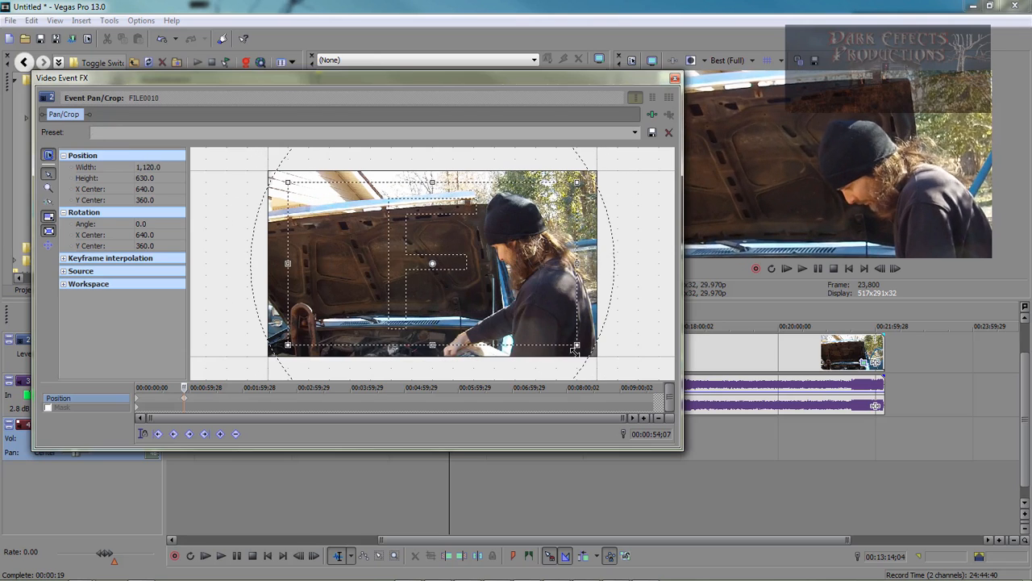
{"action": "left_click_drag", "start_coordinate": [577, 351], "coordinate": [557, 329]}
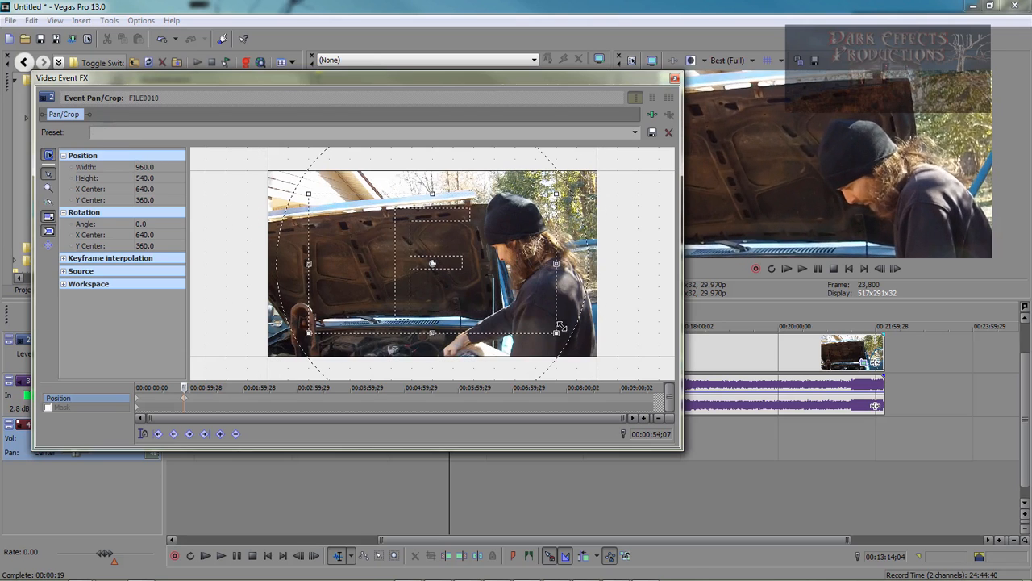
{"action": "left_click_drag", "start_coordinate": [558, 326], "coordinate": [535, 321]}
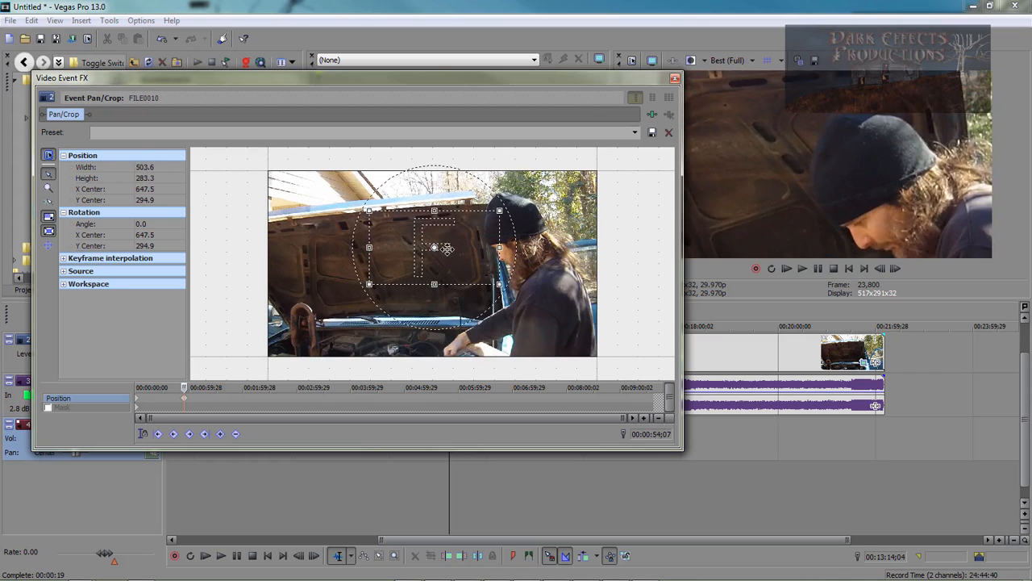
Scale the off-centre frame through 800×450 and 1280×720, ending at 1120×630
{"action": "left_click_drag", "start_coordinate": [498, 284], "coordinate": [600, 339]}
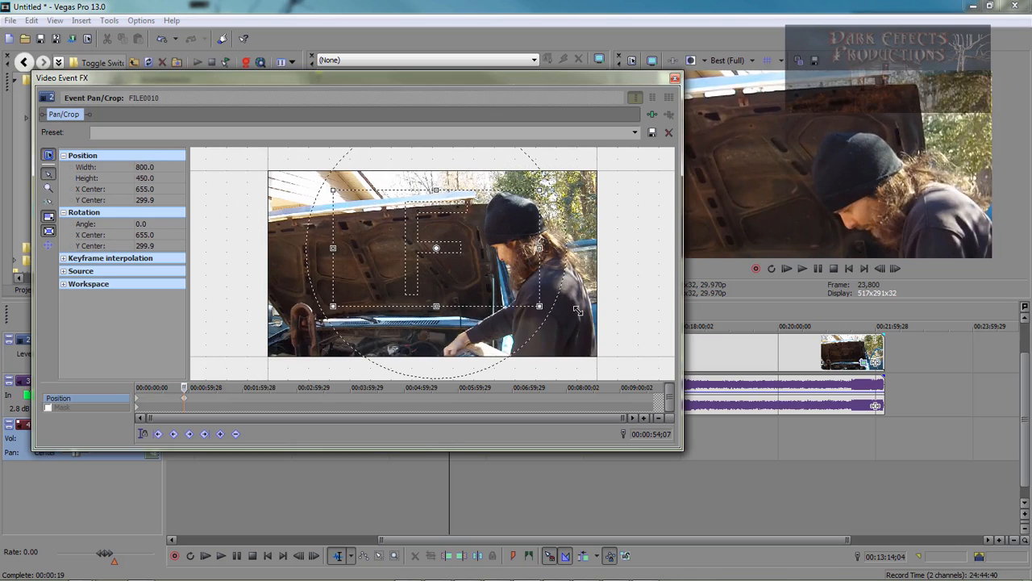
{"action": "left_click_drag", "start_coordinate": [539, 307], "coordinate": [600, 342]}
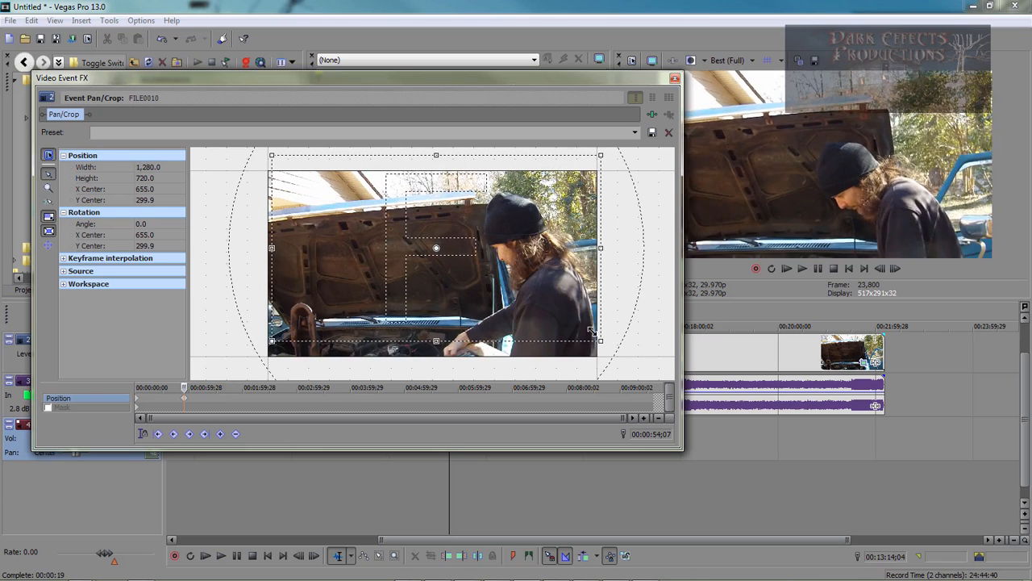
{"action": "left_click_drag", "start_coordinate": [600, 340], "coordinate": [581, 329]}
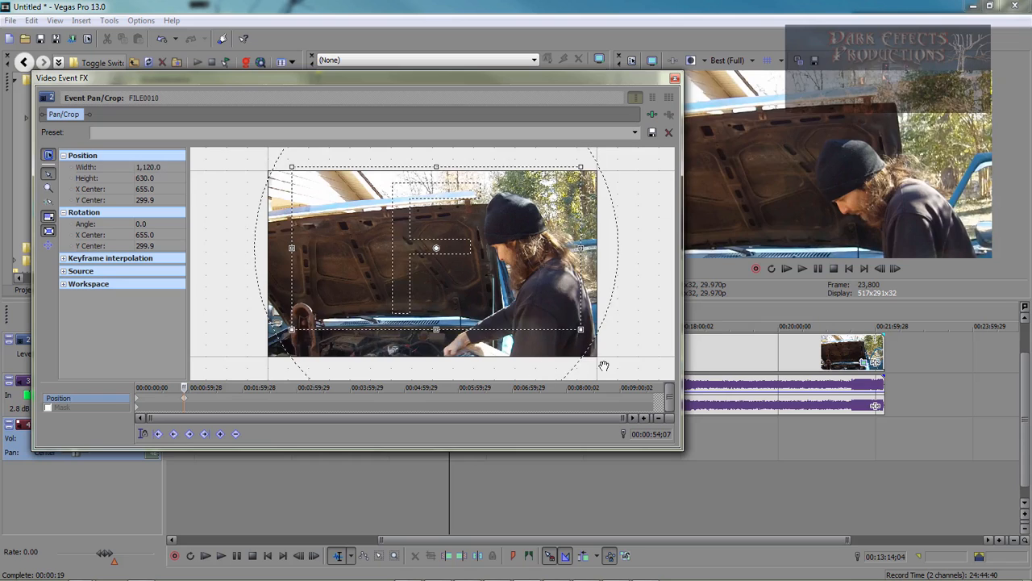
{"action": "mouse_move", "coordinate": [615, 310]}
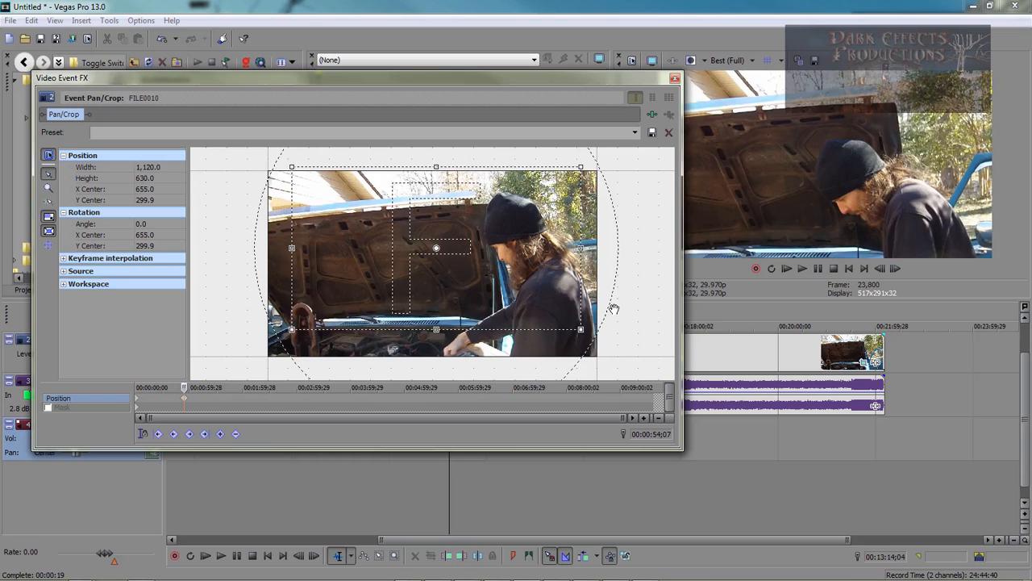
Use the frame's right-click Restore to reset it to the full centred 1280×720
{"action": "right_click", "coordinate": [471, 224]}
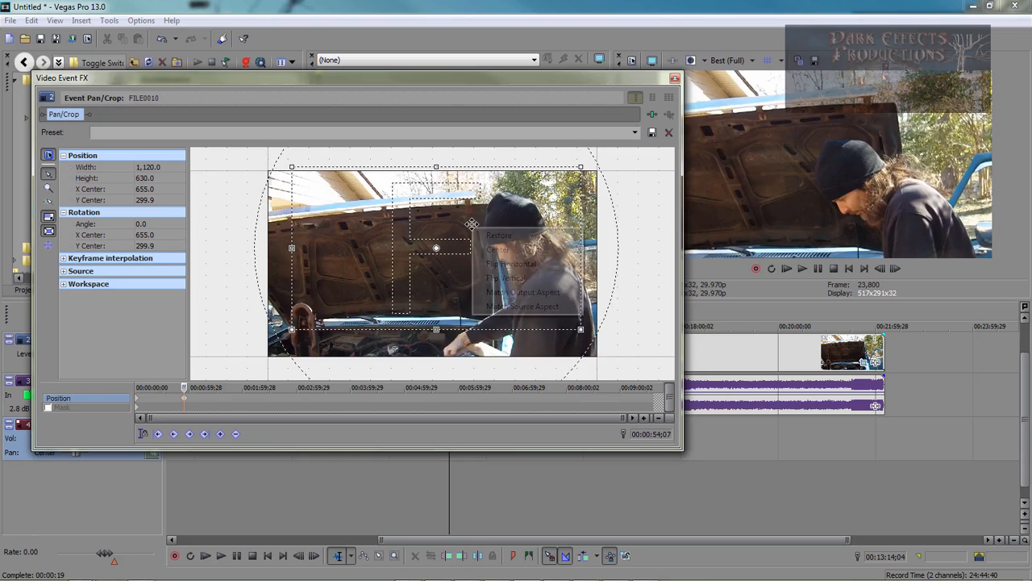
{"action": "left_click", "coordinate": [498, 236]}
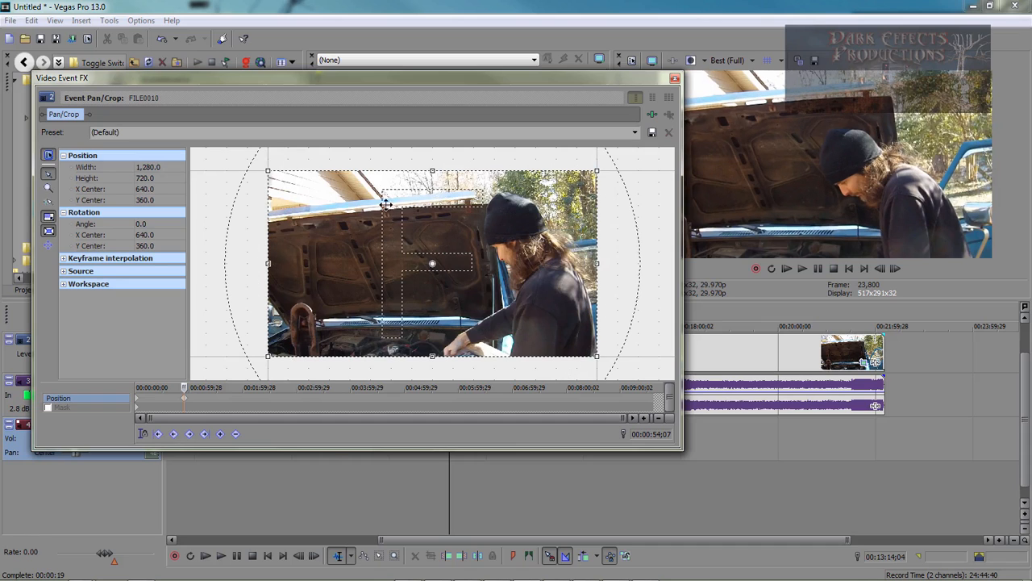
{"action": "mouse_move", "coordinate": [546, 316]}
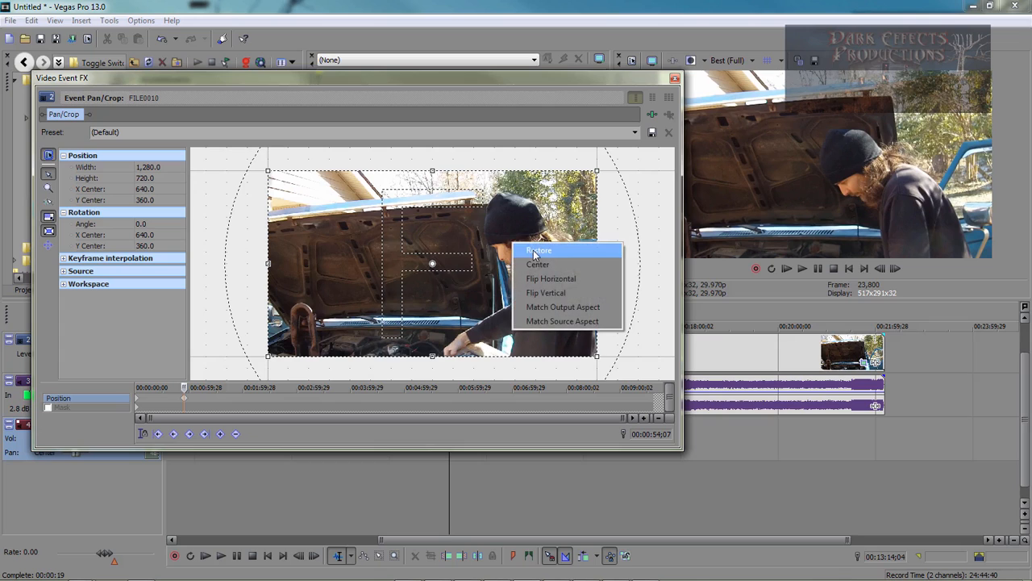
{"action": "left_click", "coordinate": [539, 250]}
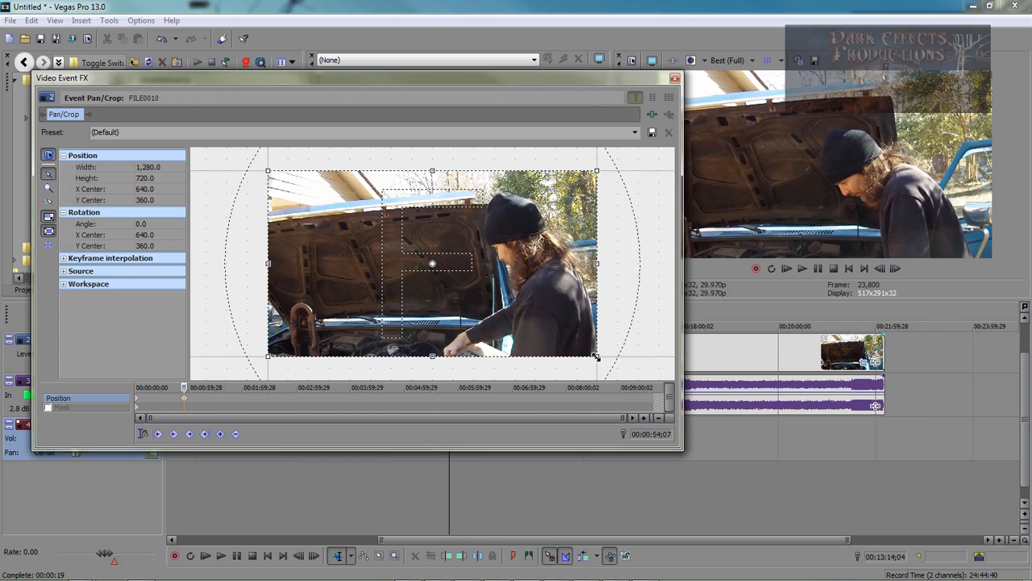
Shift-drag the frame down to 640×360, then back out to 960×540
{"action": "left_click_drag", "start_coordinate": [595, 355], "coordinate": [516, 310]}
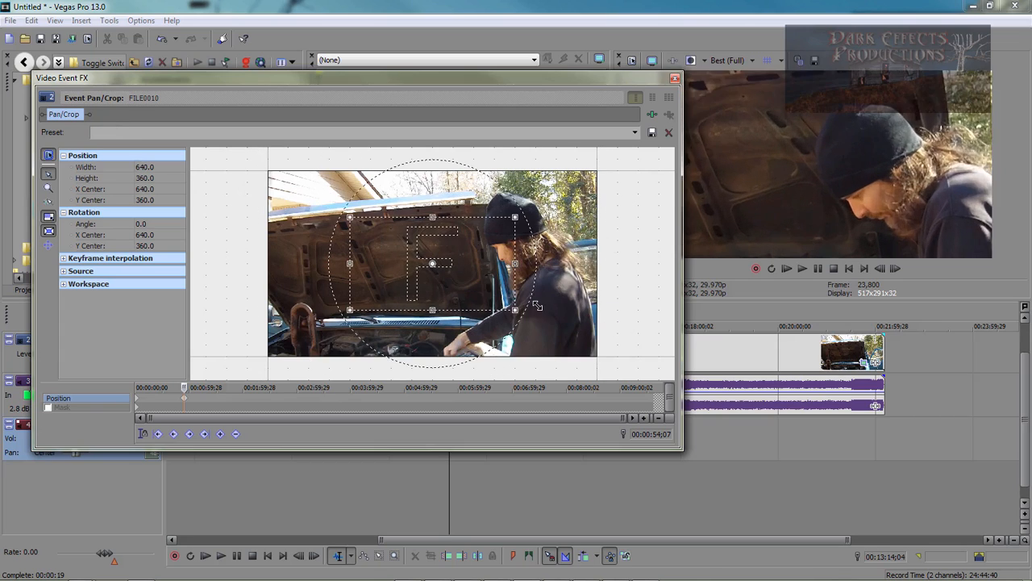
{"action": "left_click_drag", "start_coordinate": [516, 309], "coordinate": [556, 332]}
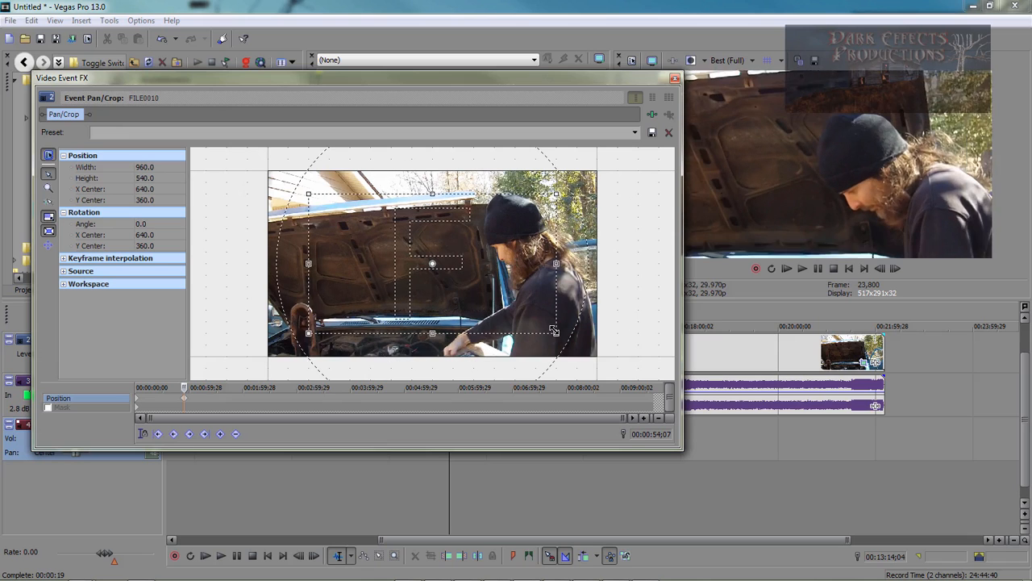